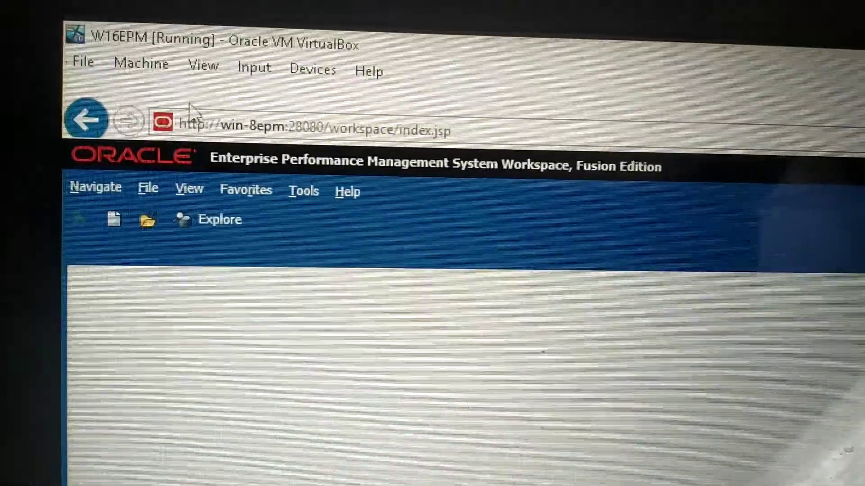
# Show the Navigate menu's administration options, including Shared Services Console
pyautogui.click(95, 187)
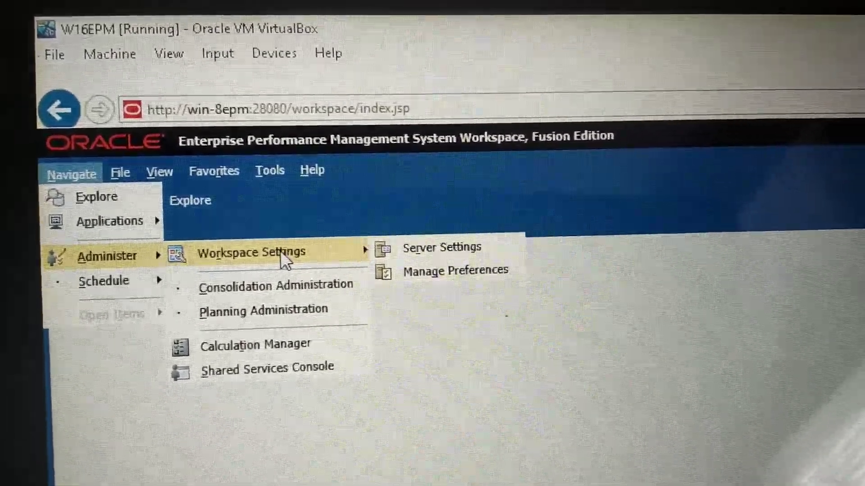
pyautogui.moveTo(276, 283)
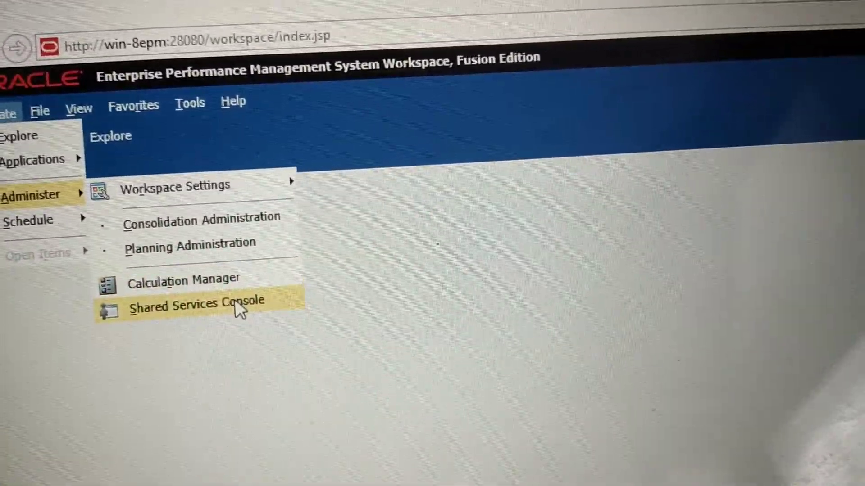
# Launch the Shared Services Console in its own tab with User Directories, Application Groups and File System
pyautogui.click(193, 306)
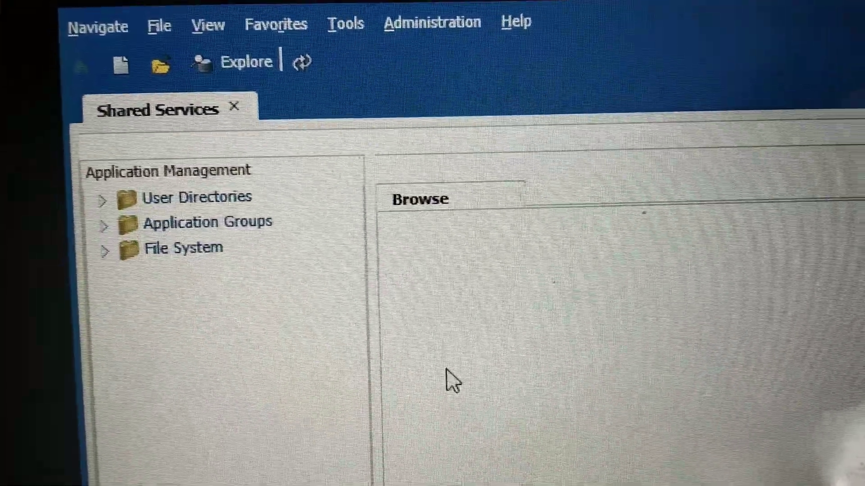
# Select User Directories and show the native directory's Users search page
pyautogui.click(195, 196)
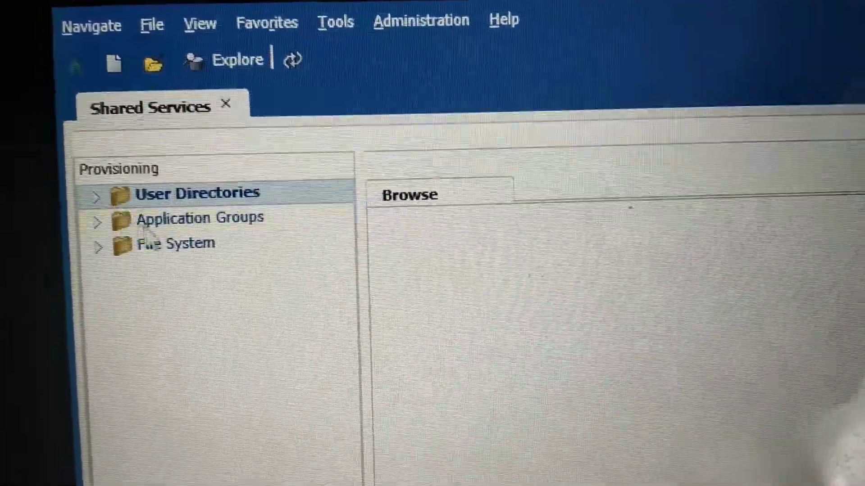
pyautogui.click(98, 197)
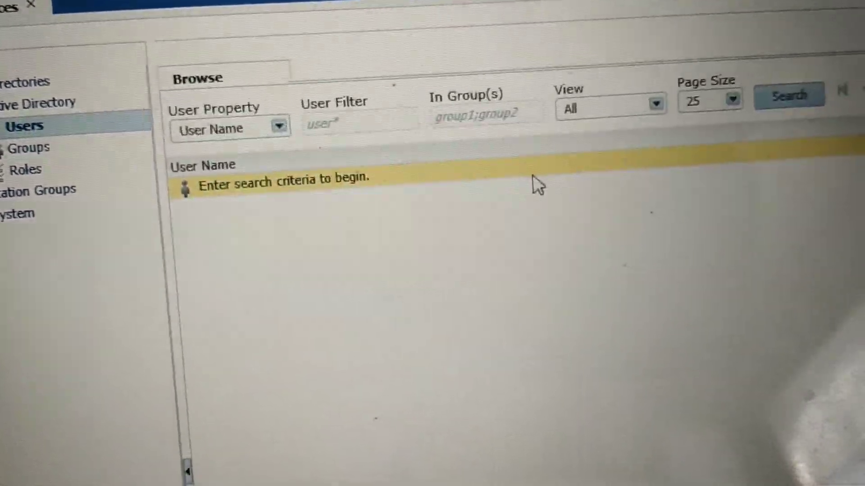
pyautogui.click(789, 98)
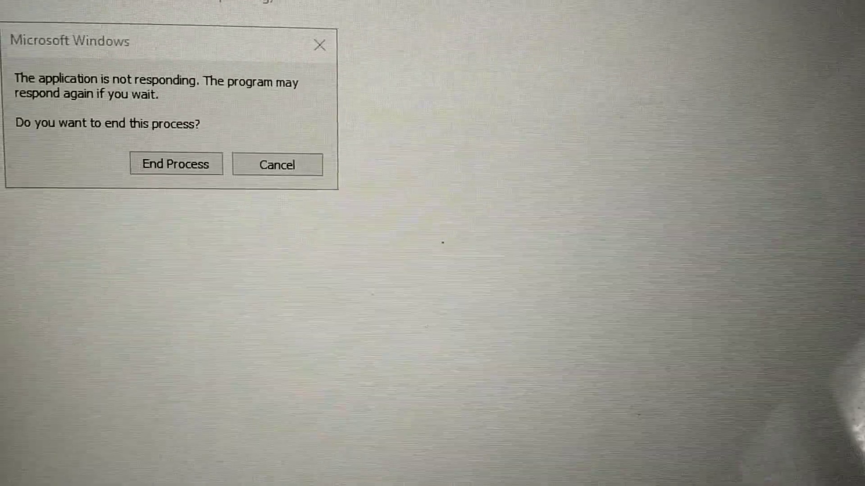
# Answer the Windows 'not responding' dialog for the frozen virtual machine
pyautogui.click(277, 164)
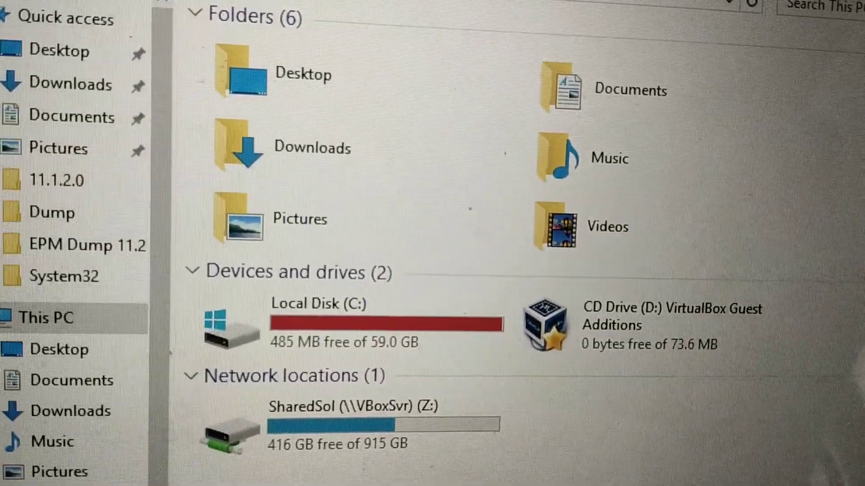
# Scroll This PC to check Local Disk (C:) showing 485 MB free of 59.0 GB
pyautogui.scroll(-3)
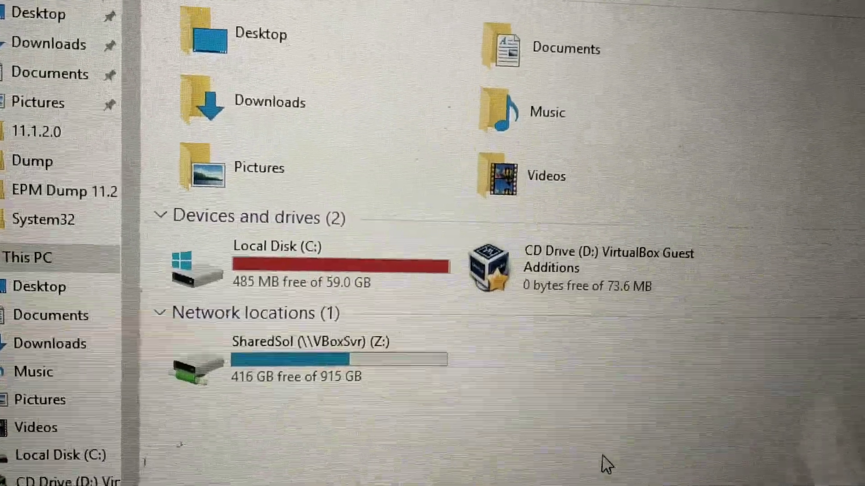
pyautogui.scroll(3)
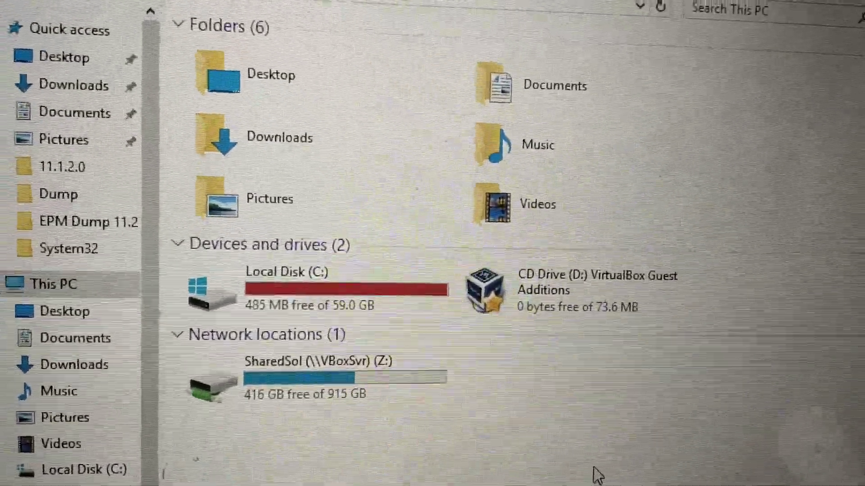